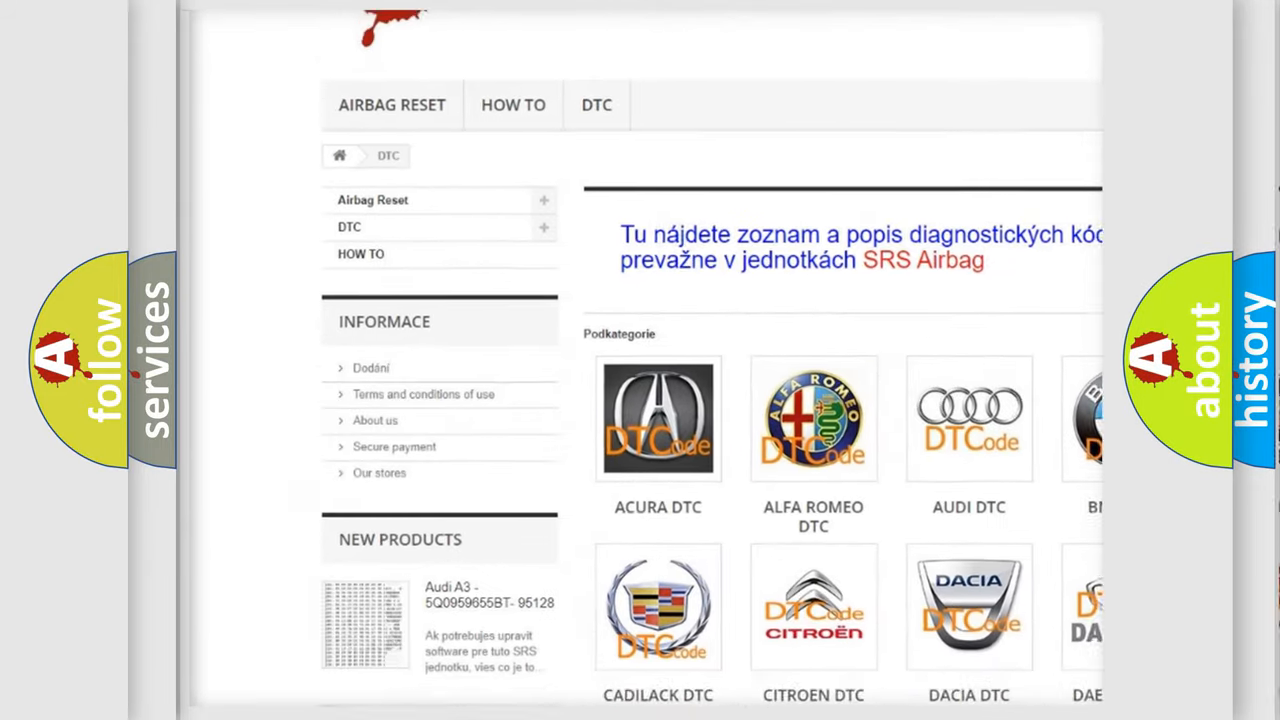
scroll("down", 3)
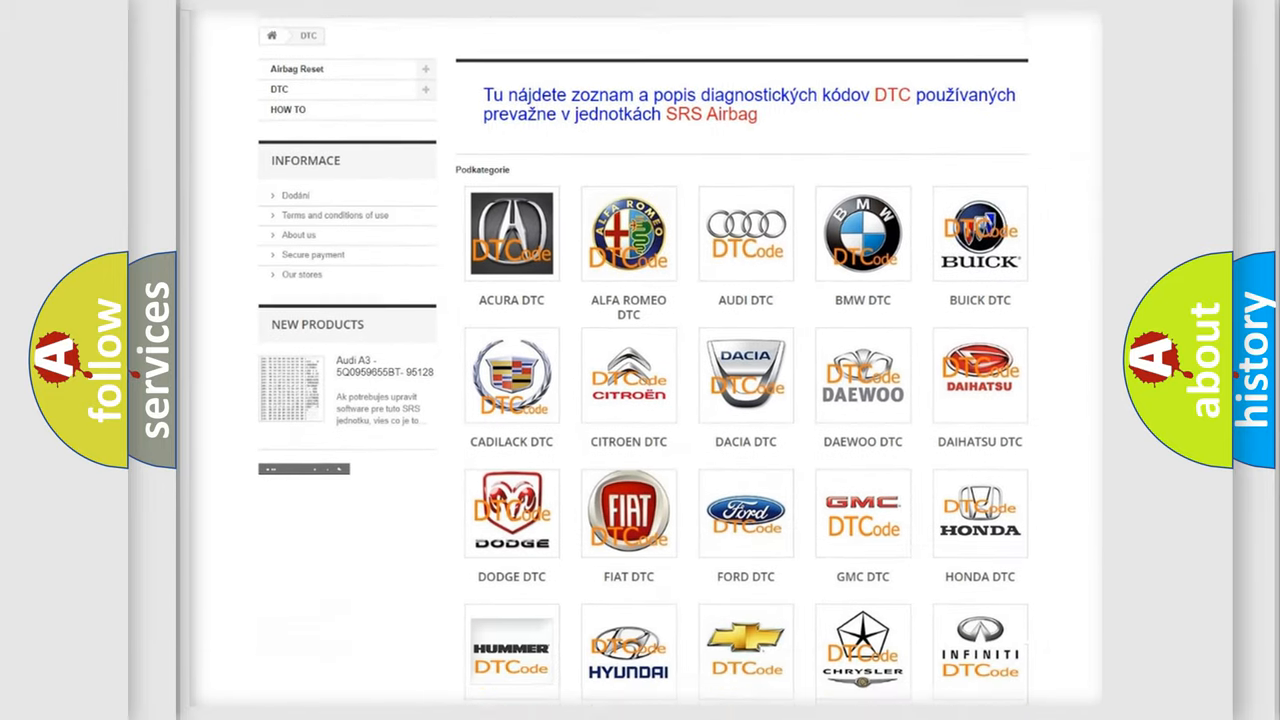
scroll("down", 3)
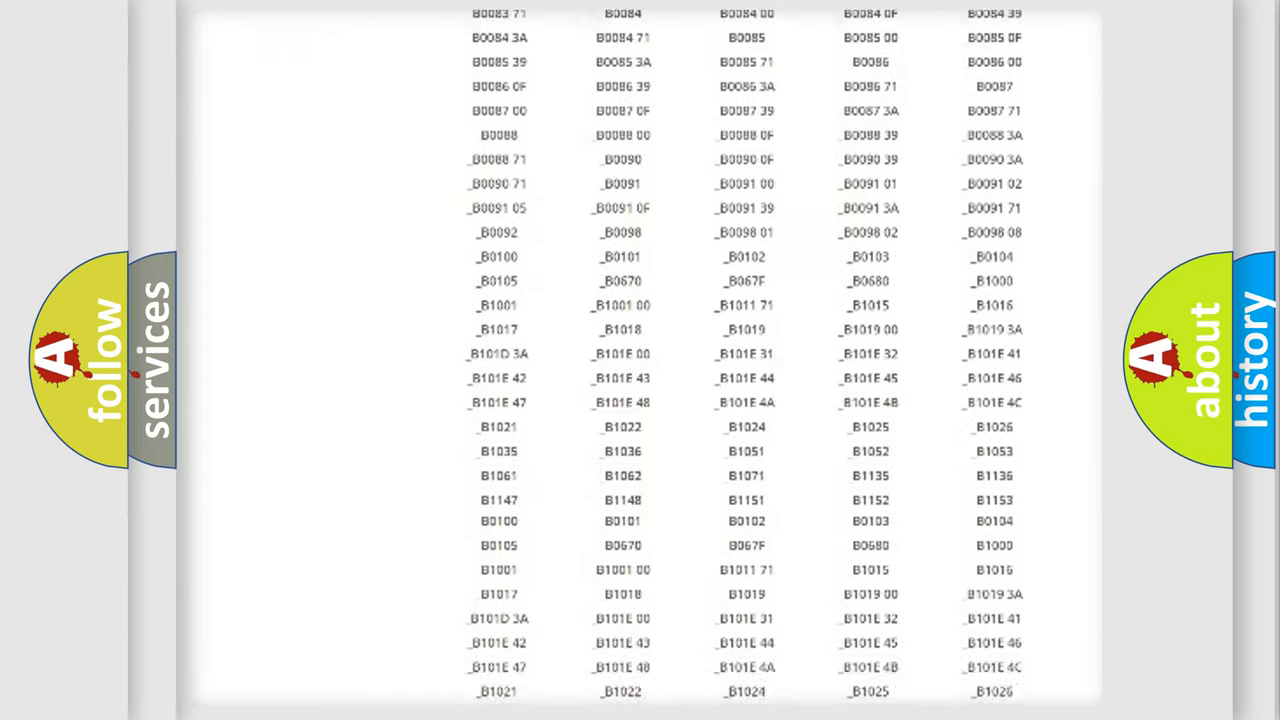
scroll("down", 3)
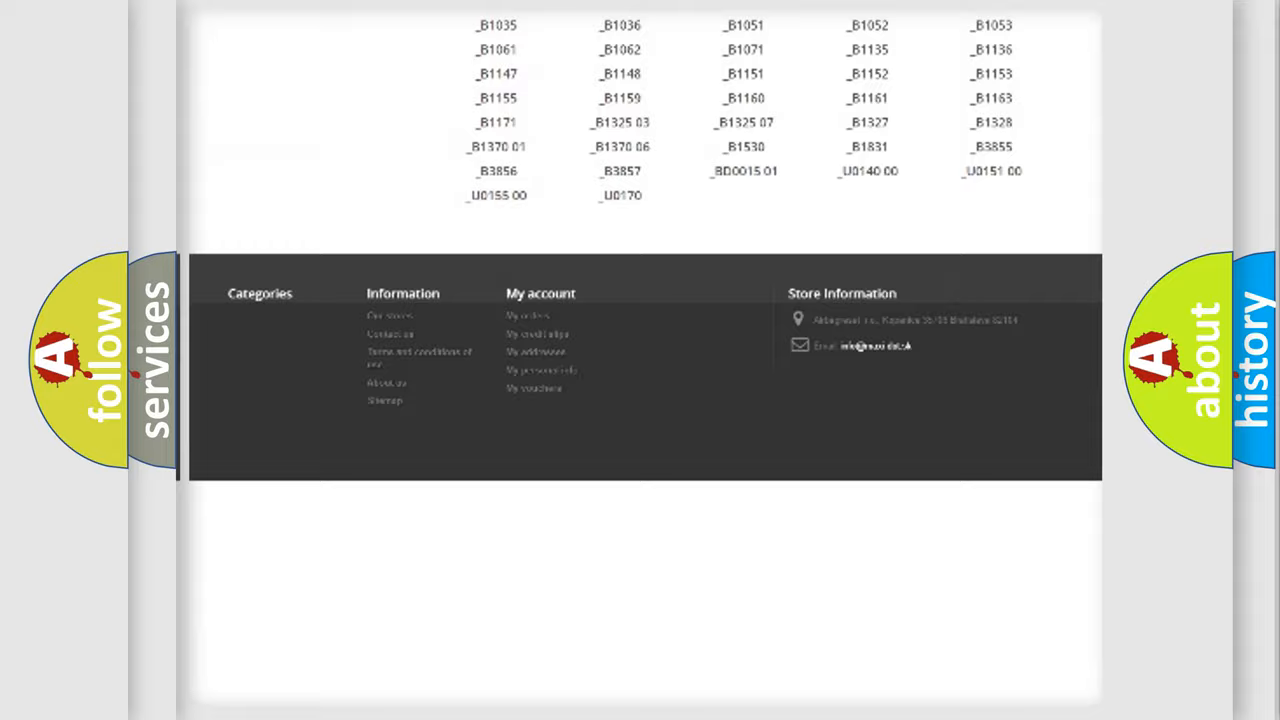